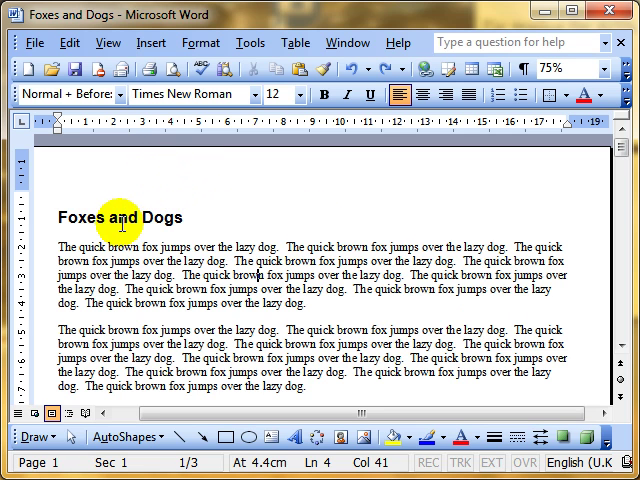
# Start editing the page header via View > Header and Footer
pyautogui.scroll(-3)
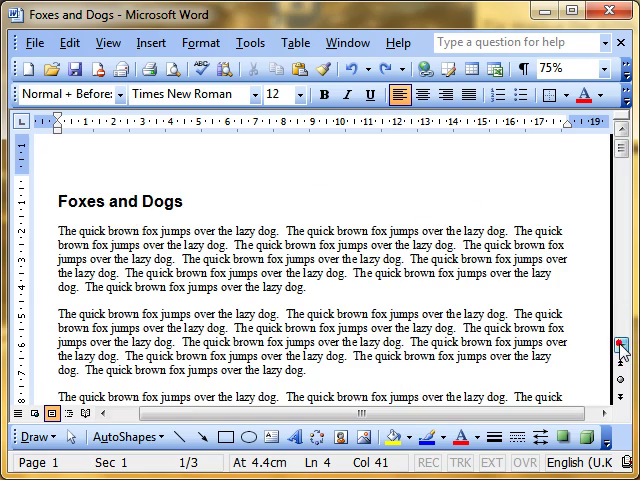
pyautogui.click(621, 345)
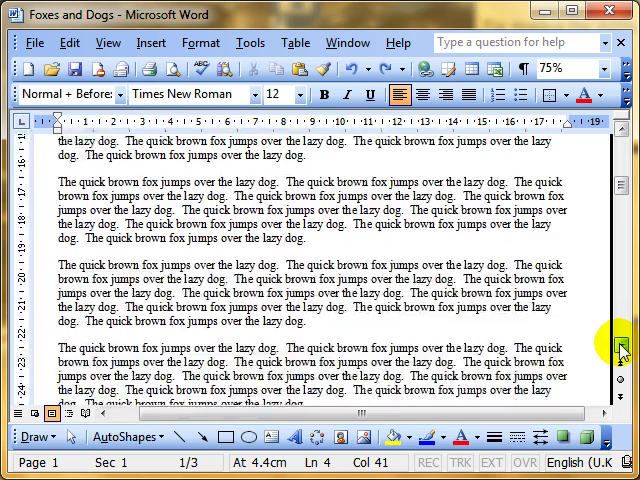
pyautogui.scroll(-3)
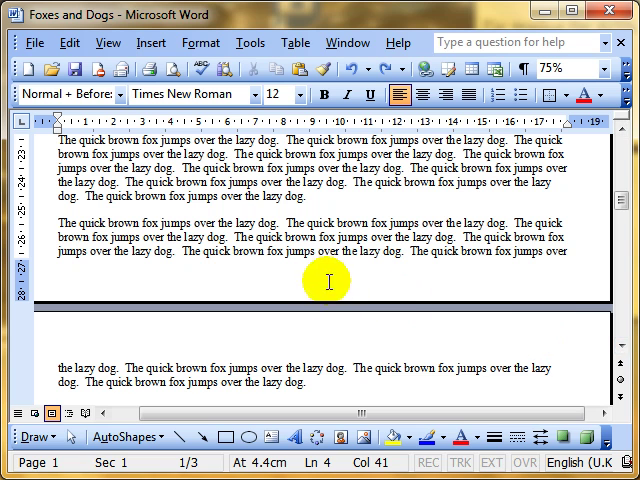
pyautogui.moveTo(327, 268)
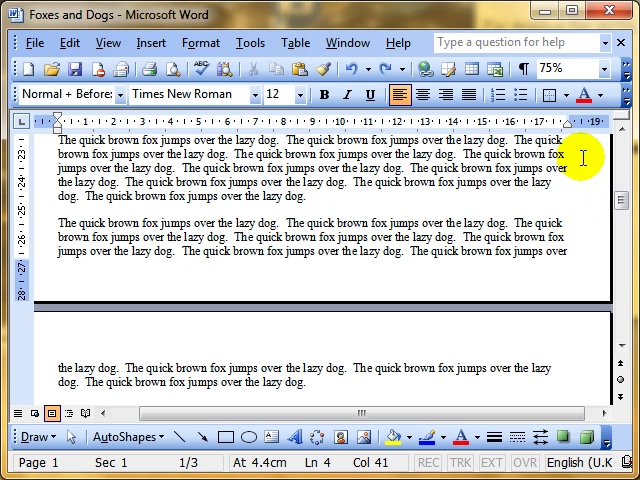
pyautogui.moveTo(363, 279)
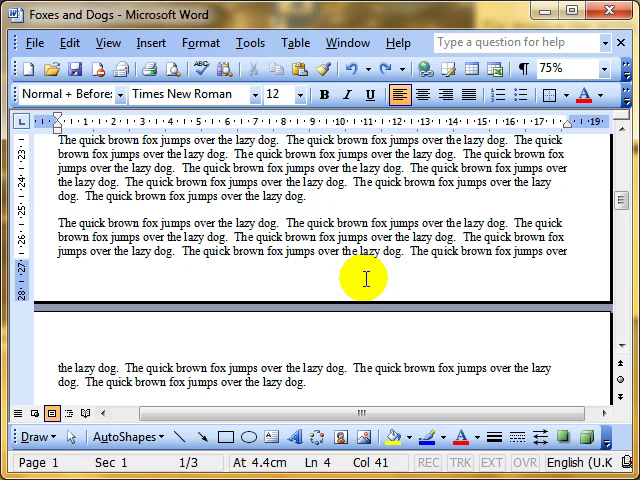
pyautogui.moveTo(388, 382)
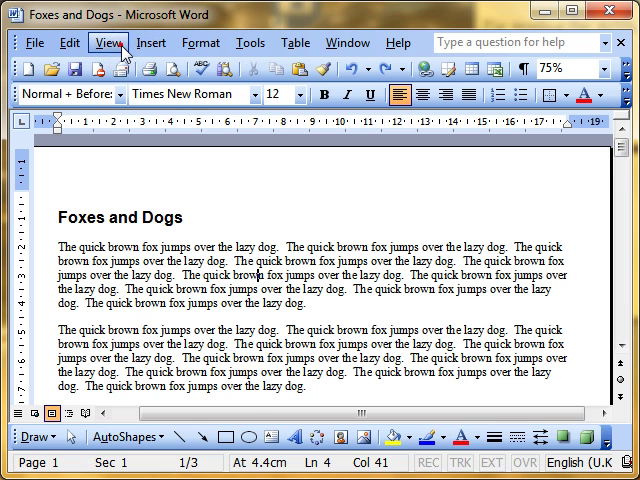
pyautogui.click(104, 41)
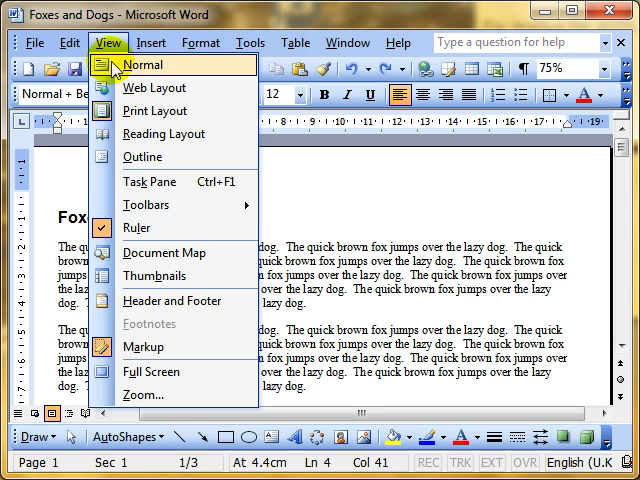
pyautogui.moveTo(150, 290)
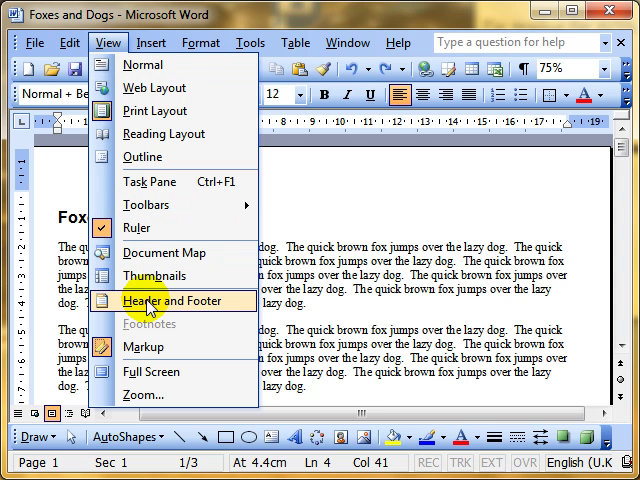
pyautogui.click(178, 300)
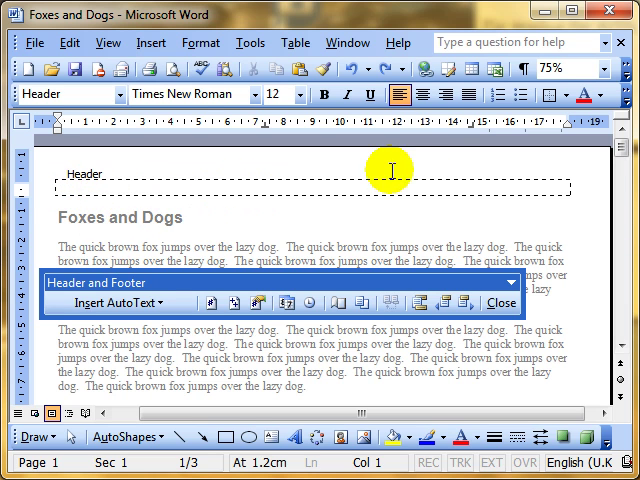
pyautogui.moveTo(66, 175)
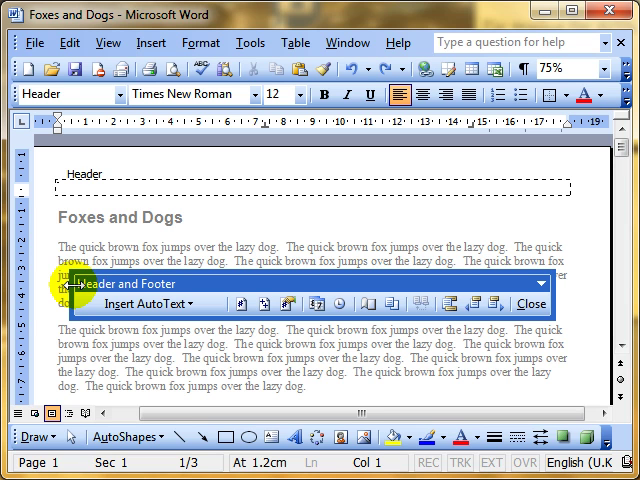
pyautogui.moveTo(120, 188)
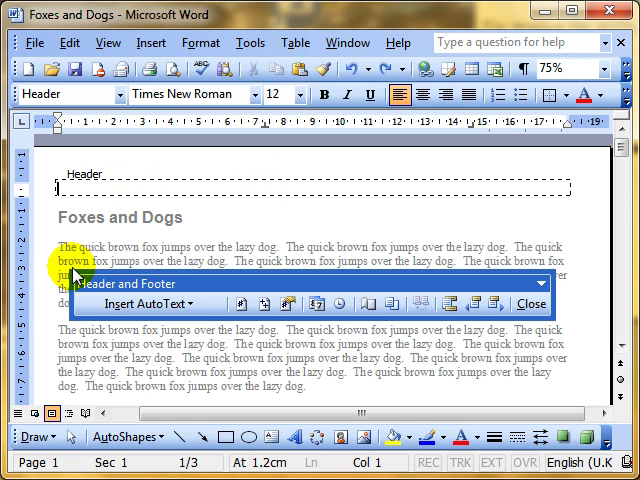
# Enter the header text 'Dogs and foxes by Ron'
pyautogui.write('Dogs a')
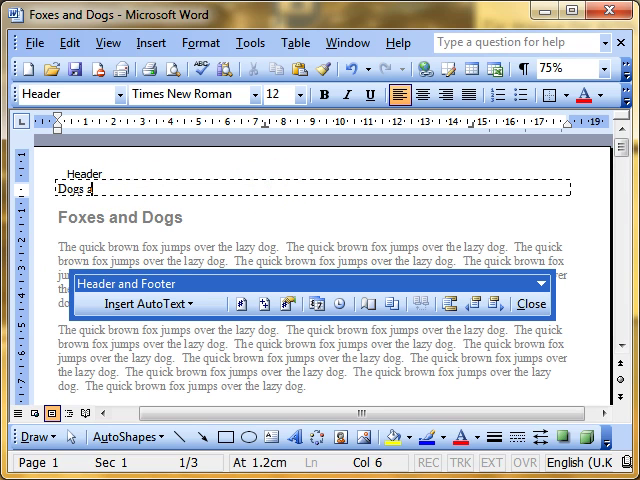
pyautogui.write('nd foxes')
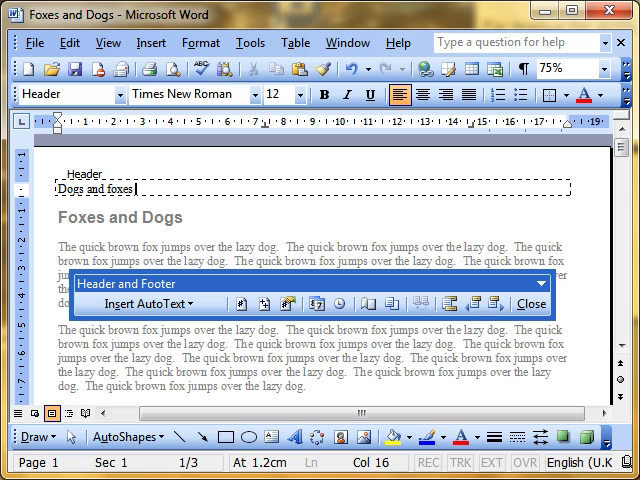
pyautogui.write('by Ron Taylor')
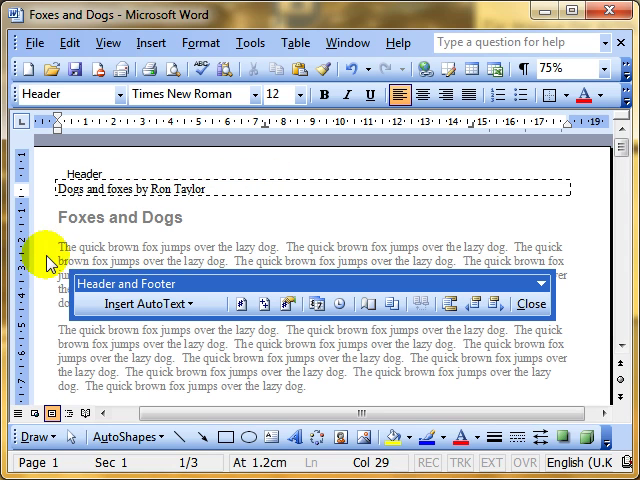
pyautogui.moveTo(205, 166)
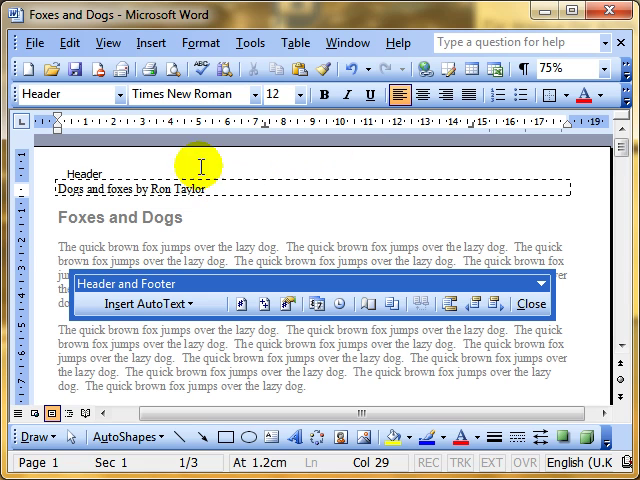
pyautogui.moveTo(575, 88)
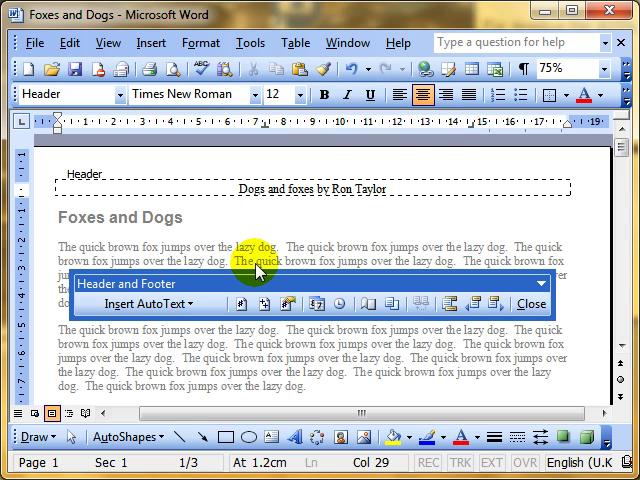
pyautogui.moveTo(143, 205)
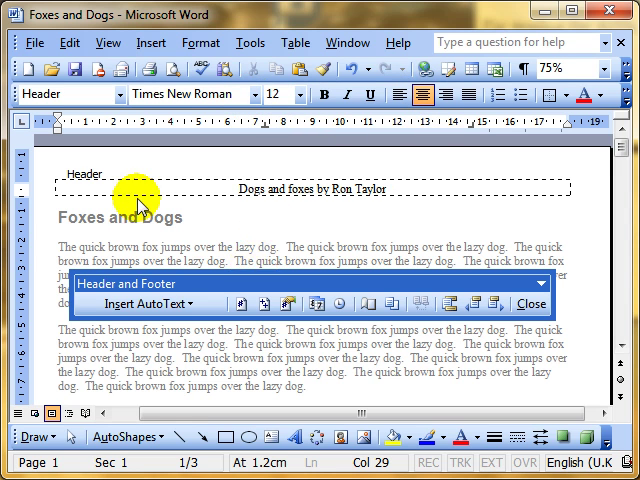
pyautogui.moveTo(224, 191)
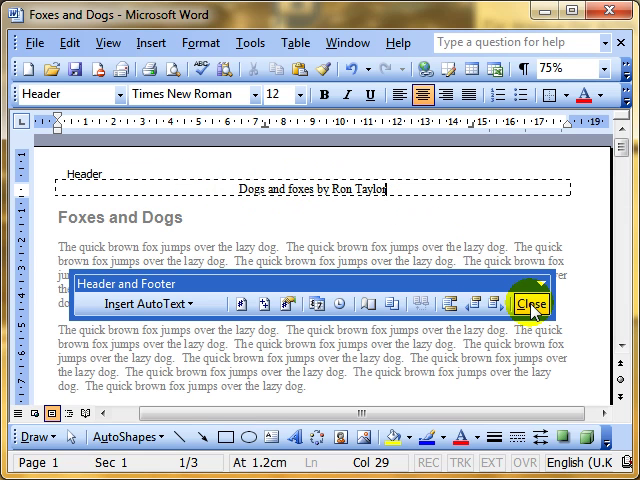
pyautogui.moveTo(533, 315)
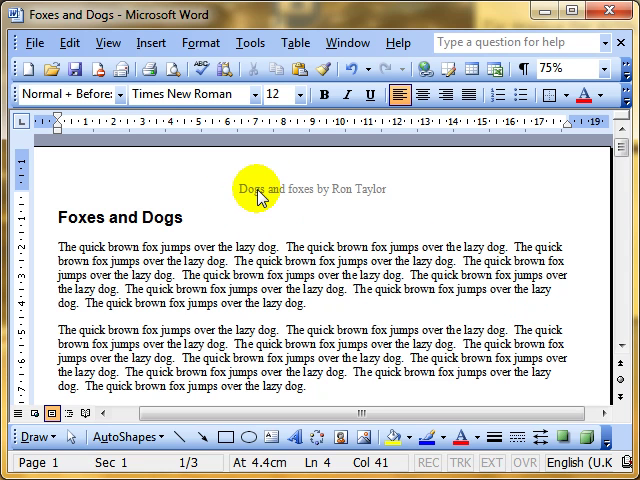
pyautogui.click(390, 192)
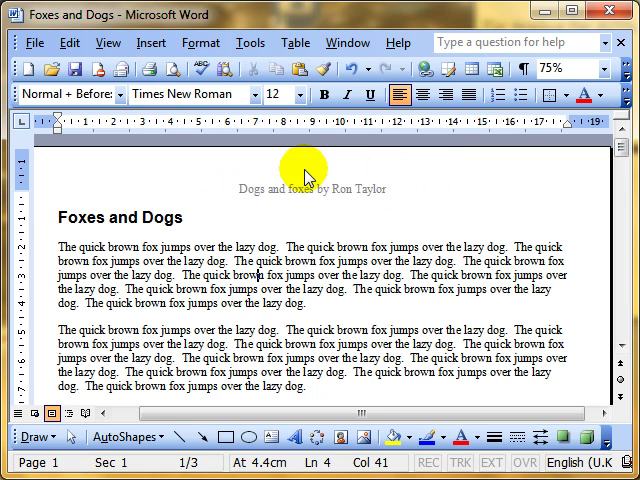
pyautogui.moveTo(352, 190)
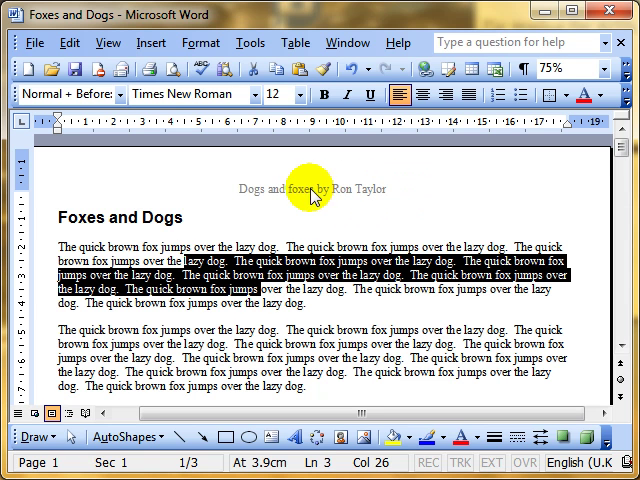
pyautogui.moveTo(312, 196)
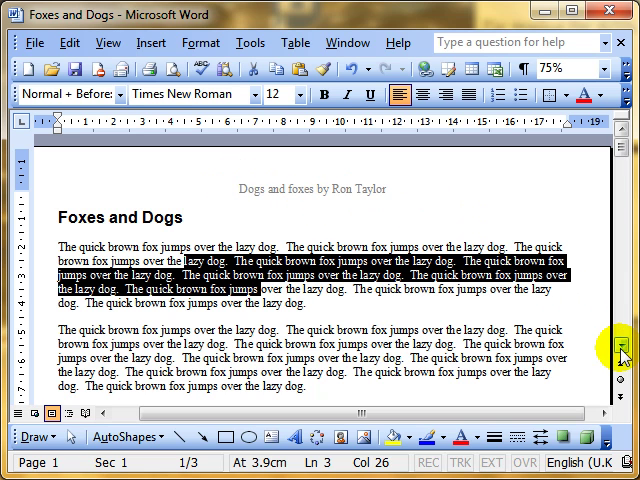
pyautogui.scroll(-3)
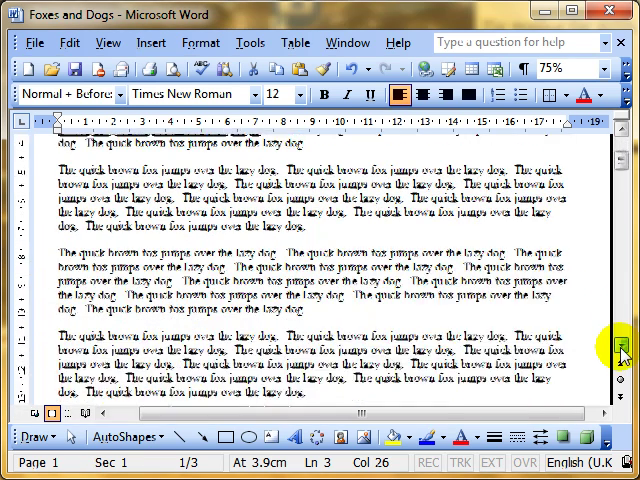
pyautogui.scroll(-3)
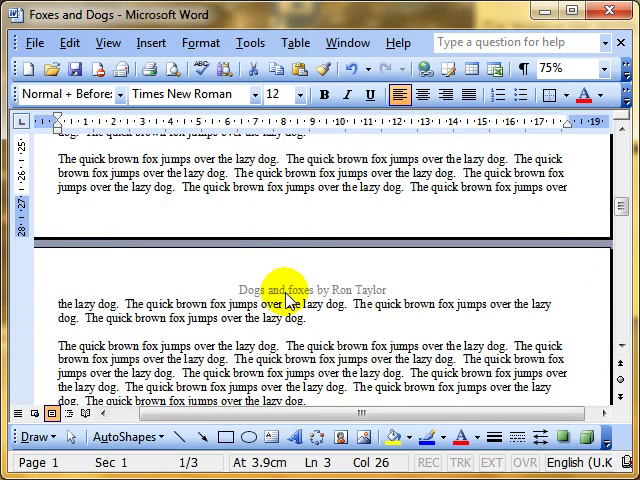
pyautogui.moveTo(572, 270)
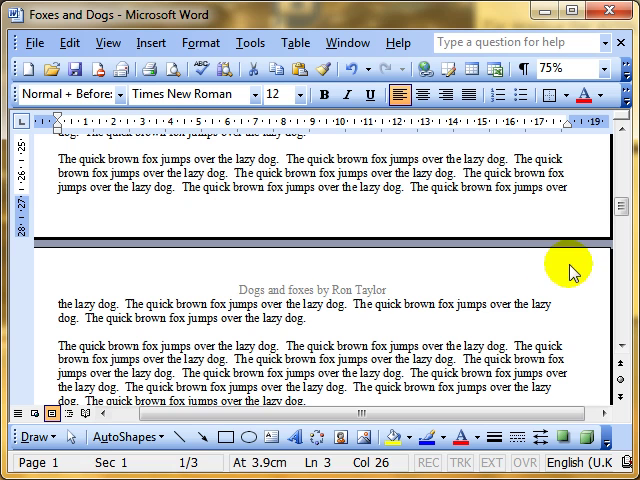
pyautogui.scroll(-3)
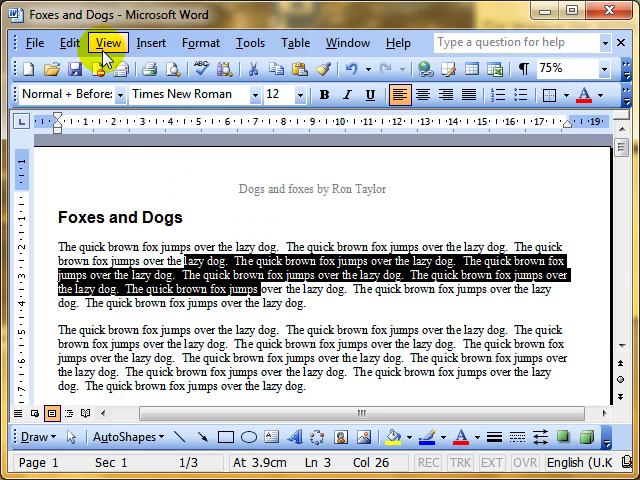
# Reopen the header, add 'Ron t' to the footer and 'Foxes' to the header
pyautogui.click(96, 41)
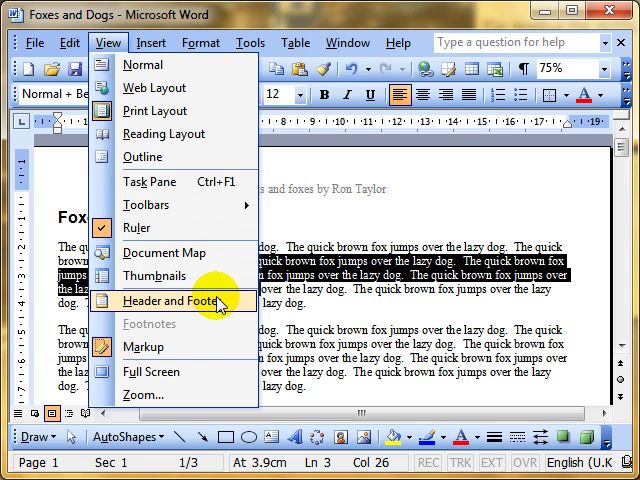
pyautogui.click(178, 297)
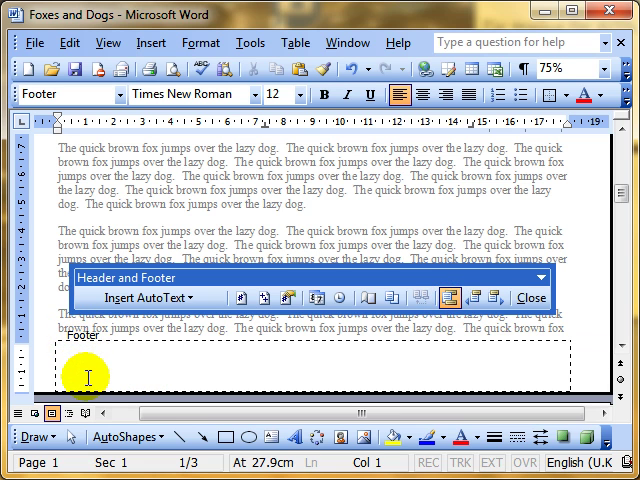
pyautogui.write('Ron taylor')
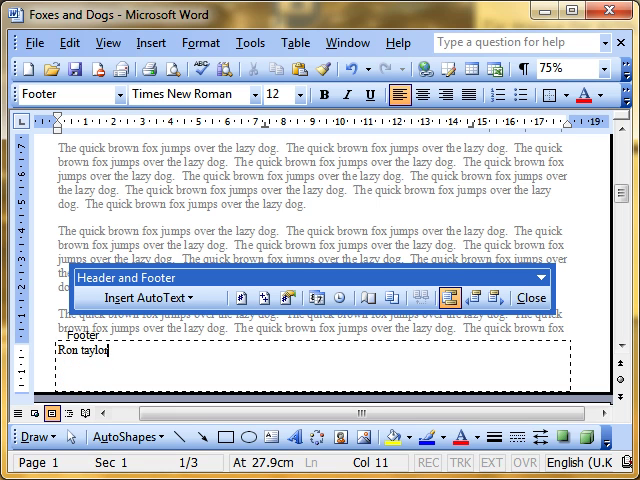
pyautogui.moveTo(447, 298)
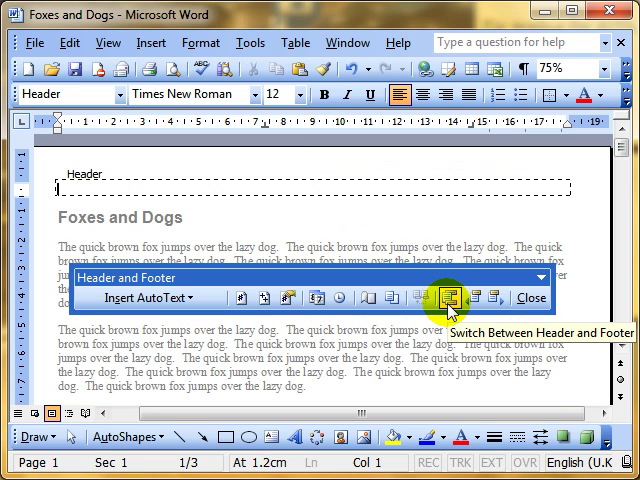
pyautogui.write('Foxes and dogs')
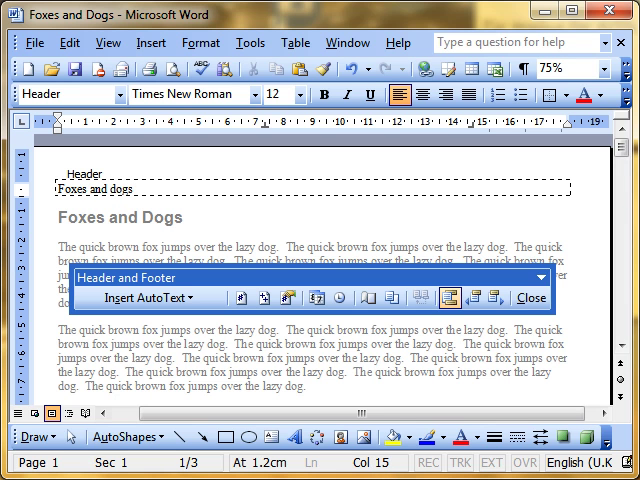
pyautogui.click(448, 298)
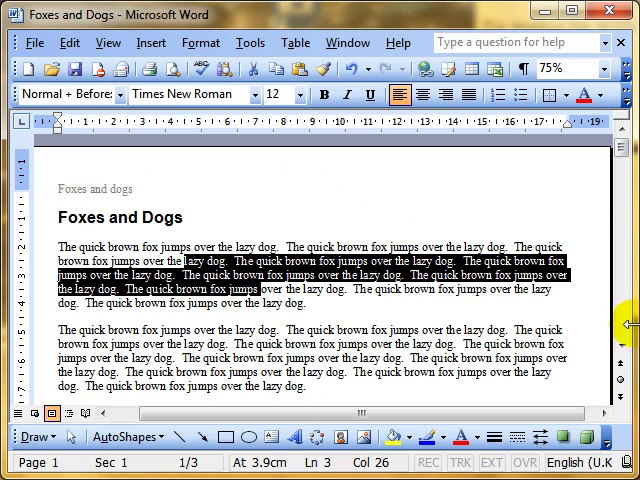
pyautogui.scroll(-3)
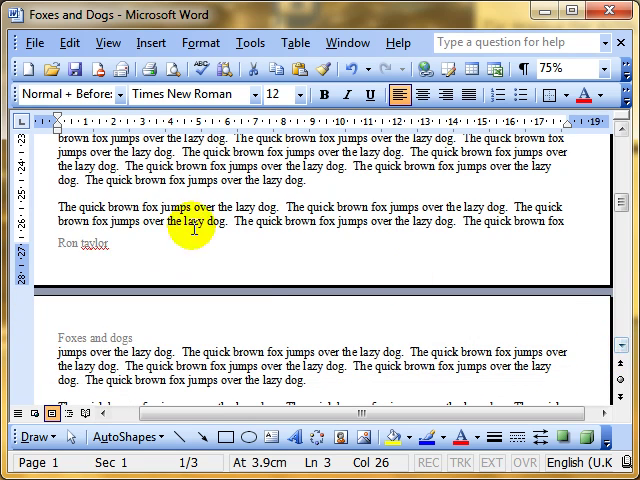
pyautogui.moveTo(170, 322)
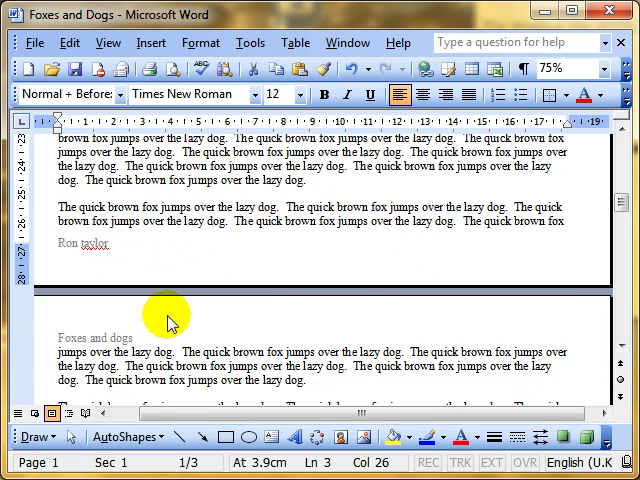
pyautogui.scroll(-3)
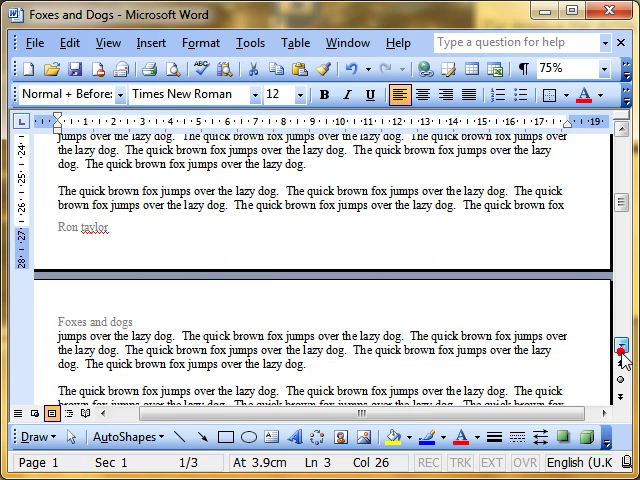
pyautogui.scroll(-3)
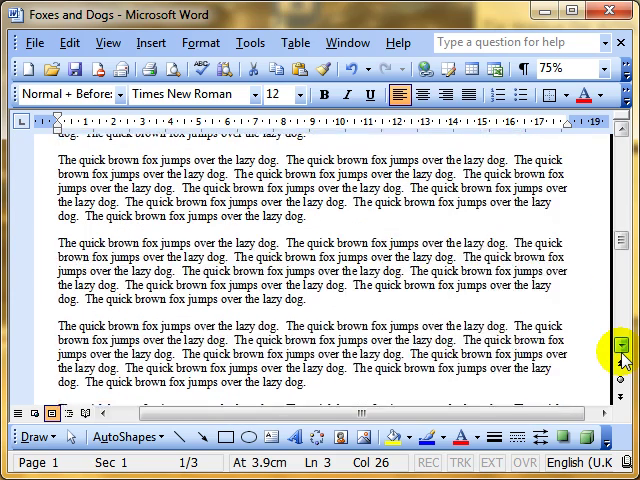
pyautogui.scroll(-3)
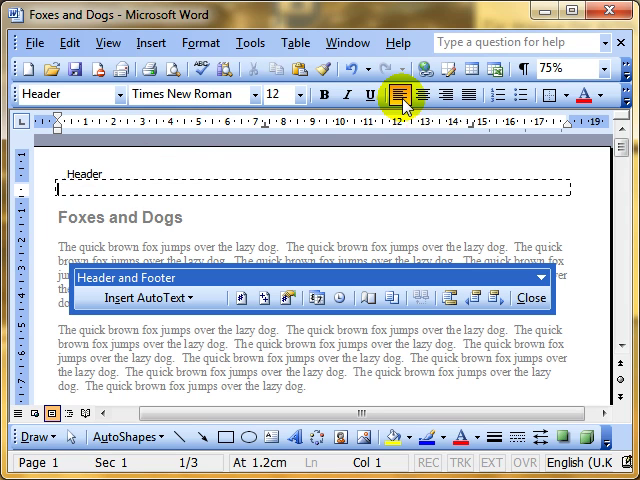
# Switch to the footer and back to the header, then return to the body text
pyautogui.click(419, 95)
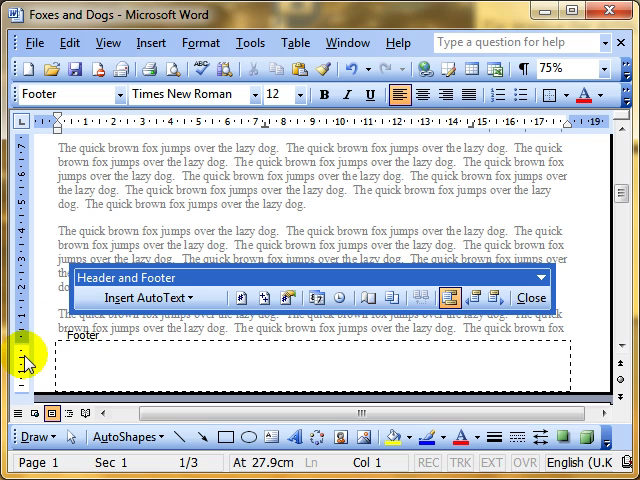
pyautogui.click(450, 299)
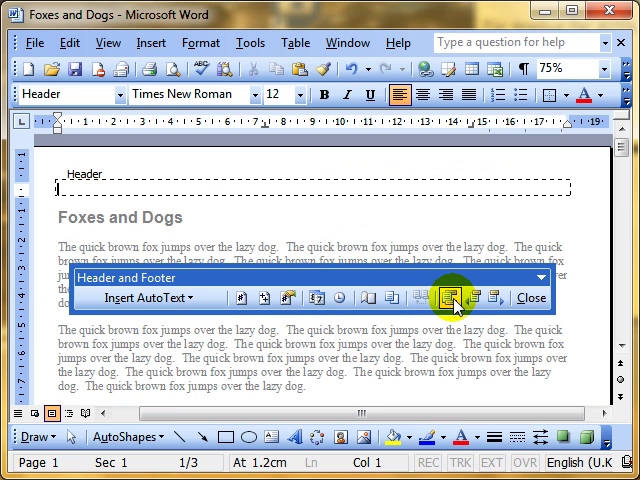
pyautogui.moveTo(455, 298)
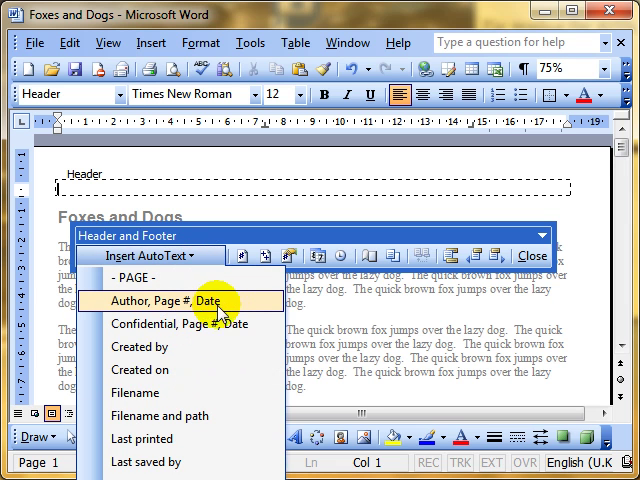
pyautogui.moveTo(233, 291)
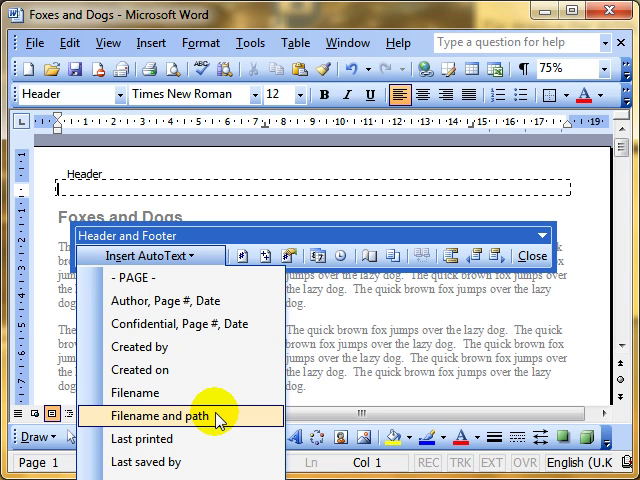
pyautogui.moveTo(205, 323)
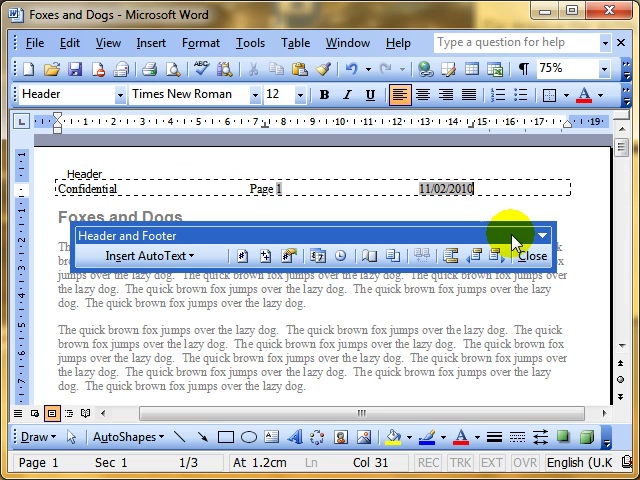
pyautogui.click(537, 256)
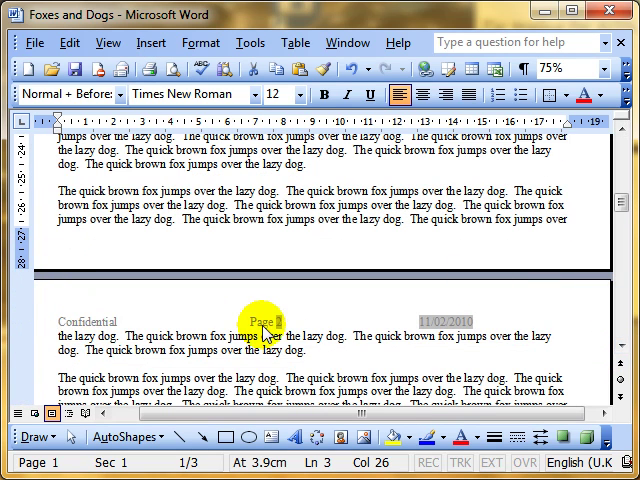
pyautogui.moveTo(455, 328)
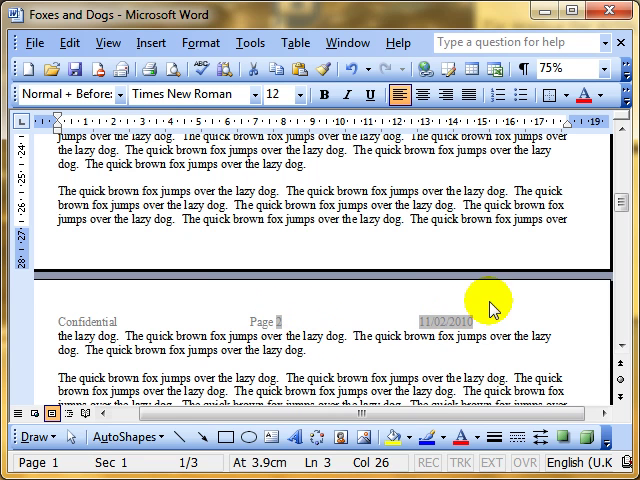
# Scroll through the pages checking header page numbers, then show the View menu
pyautogui.scroll(-3)
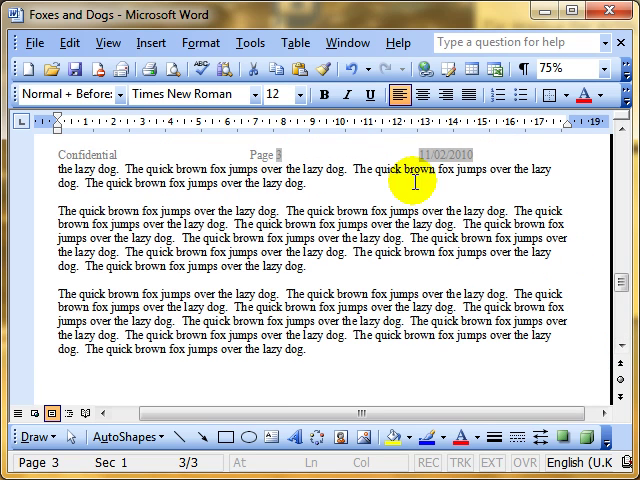
pyautogui.moveTo(442, 160)
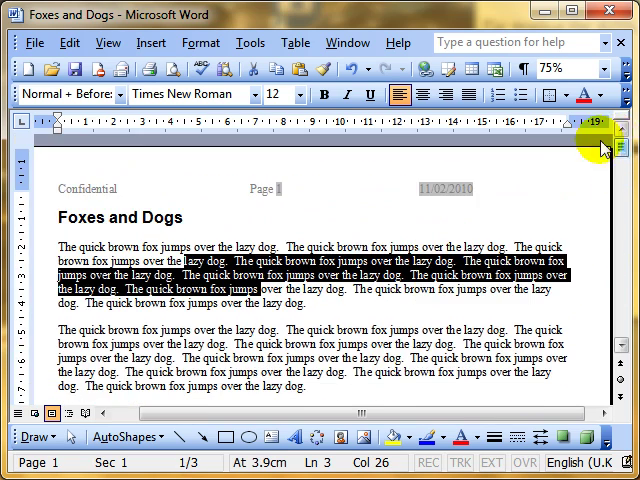
pyautogui.click(115, 42)
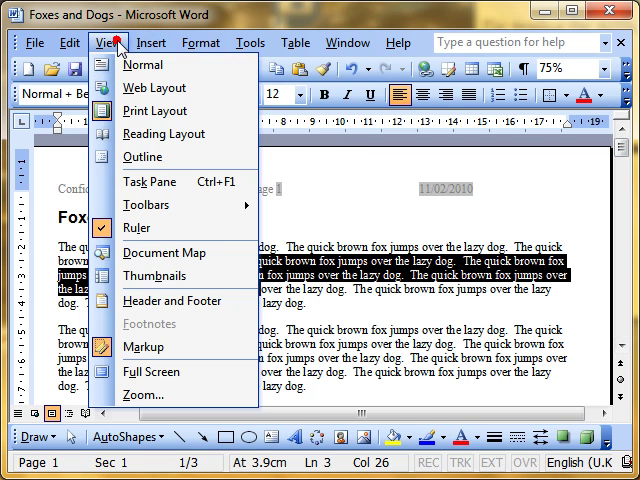
# Reopen the header for editing and dismiss the Insert AutoText list without inserting
pyautogui.click(172, 300)
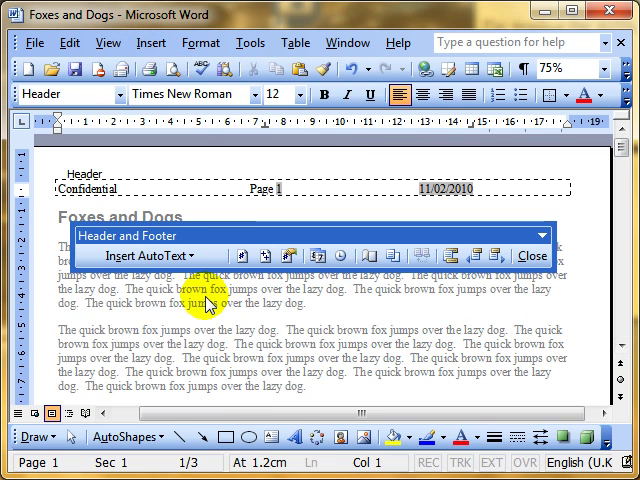
pyautogui.click(150, 256)
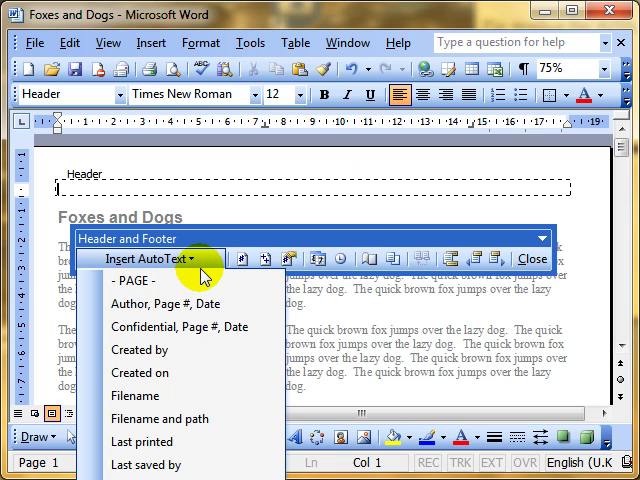
pyautogui.moveTo(150, 349)
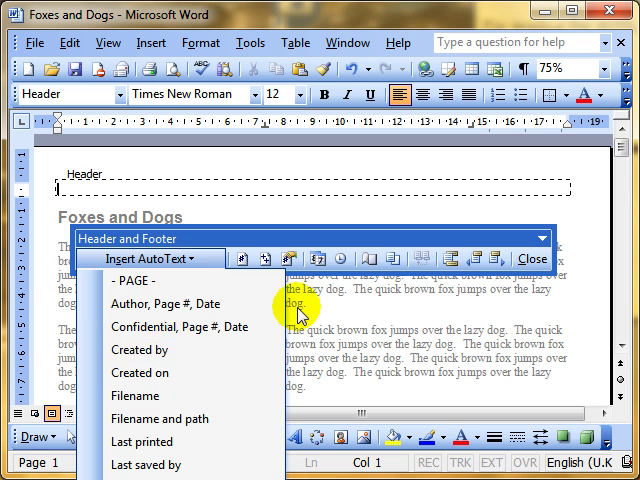
pyautogui.click(237, 258)
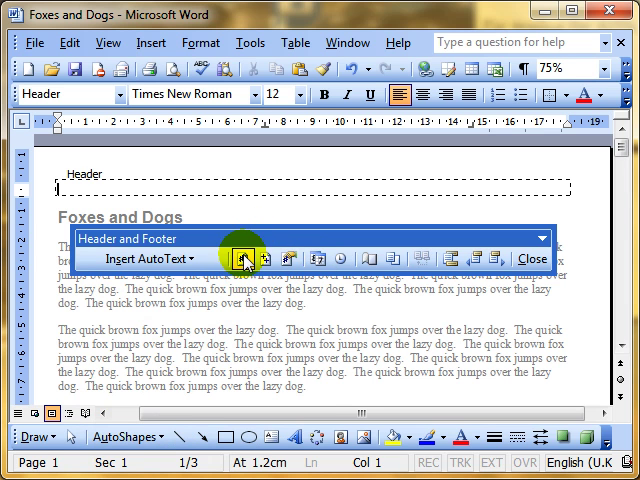
pyautogui.moveTo(234, 258)
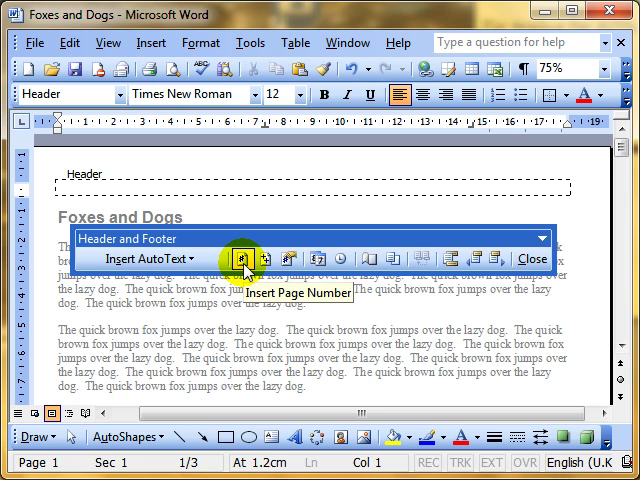
# Insert the current page number and total page count fields into the header
pyautogui.click(231, 258)
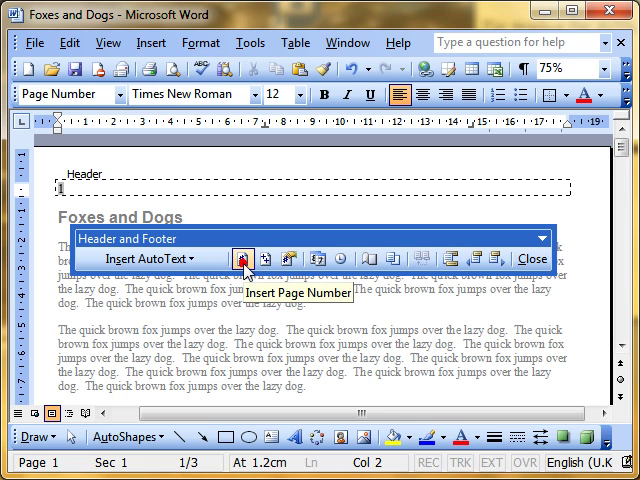
pyautogui.click(239, 258)
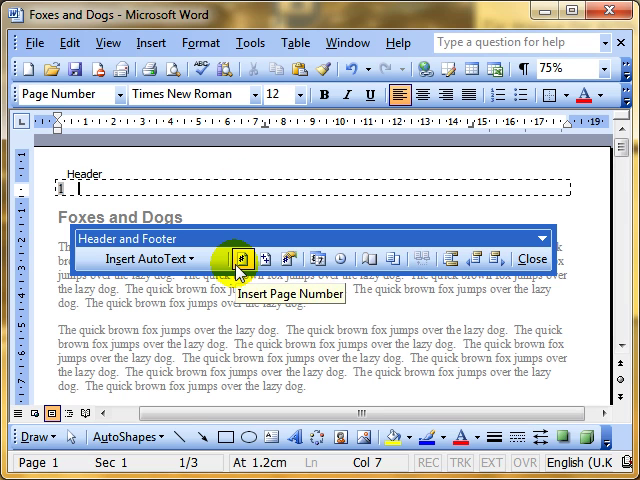
pyautogui.moveTo(266, 258)
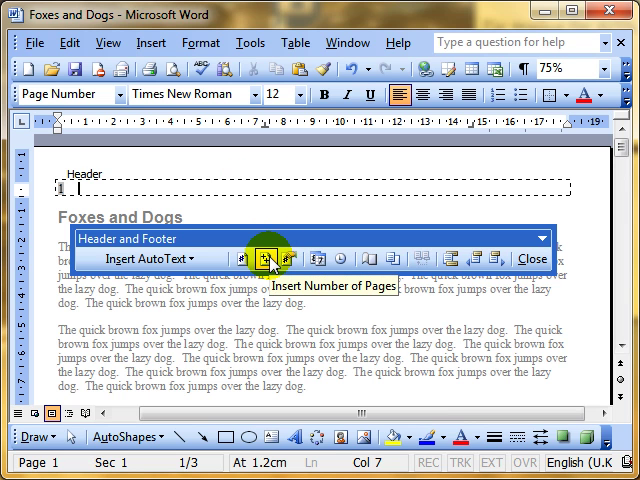
pyautogui.click(265, 258)
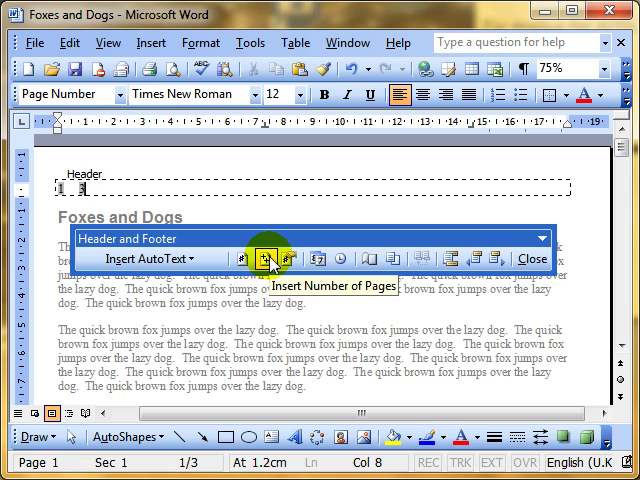
pyautogui.click(266, 258)
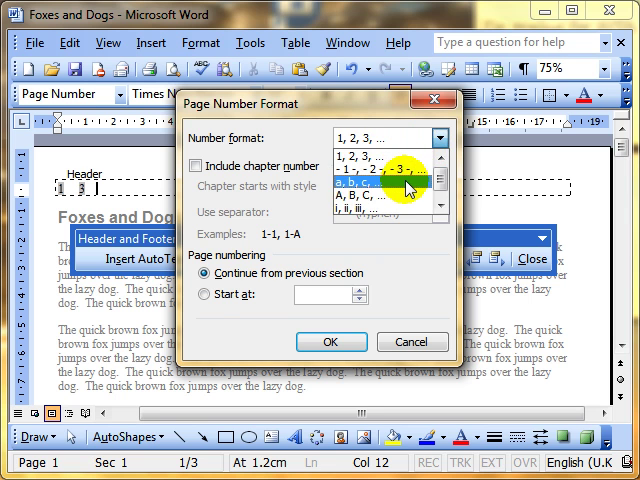
# Format the header page number as 'a, b, c', then as capital 'A, B, C'
pyautogui.click(380, 185)
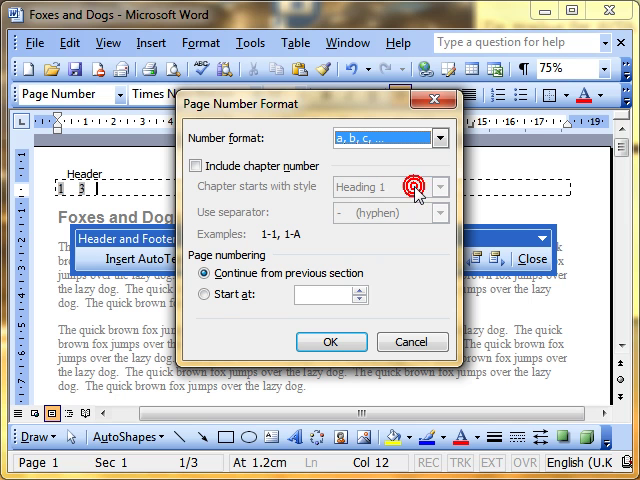
pyautogui.click(331, 341)
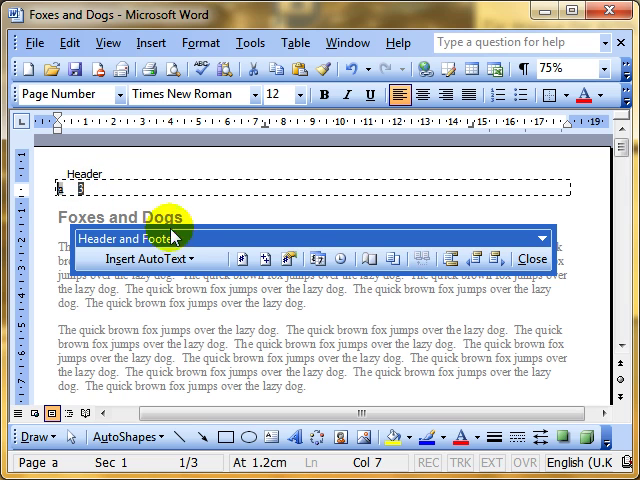
pyautogui.moveTo(295, 258)
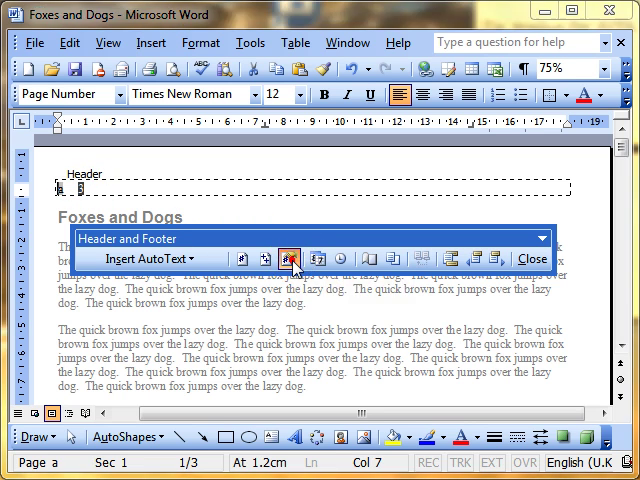
pyautogui.click(293, 258)
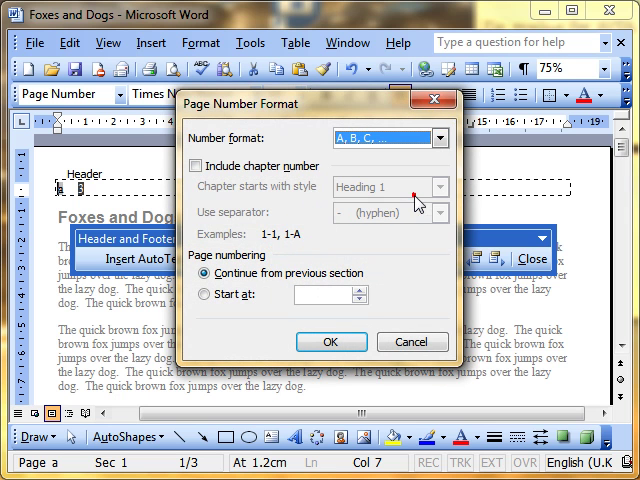
pyautogui.click(330, 341)
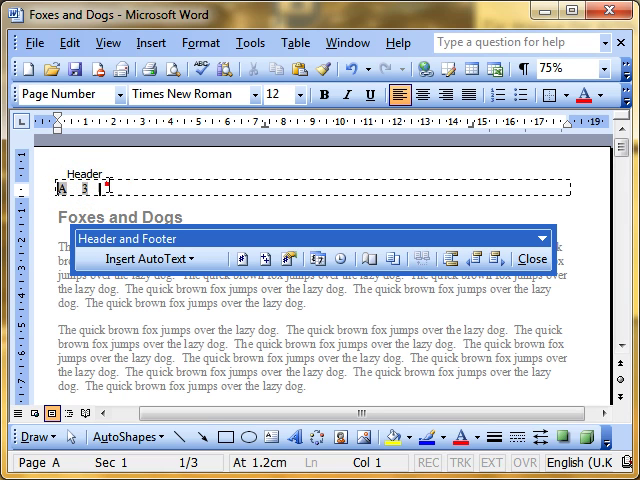
# Insert the date and time fields in the header and switch to the footer
pyautogui.click(225, 258)
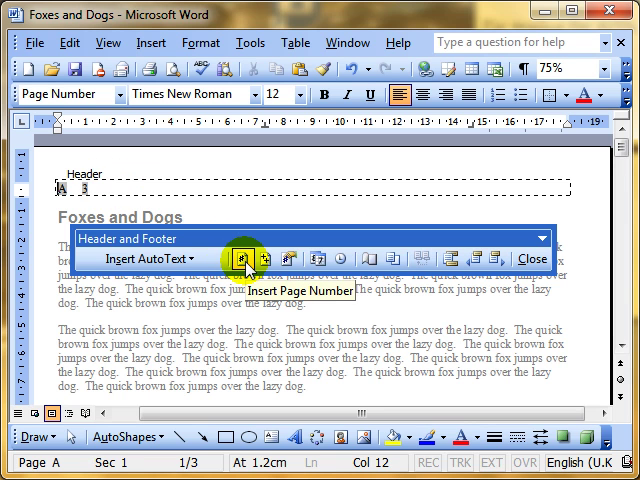
pyautogui.moveTo(261, 258)
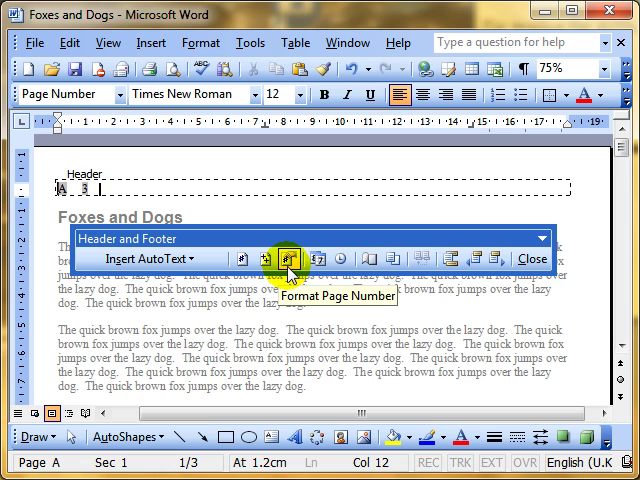
pyautogui.click(303, 258)
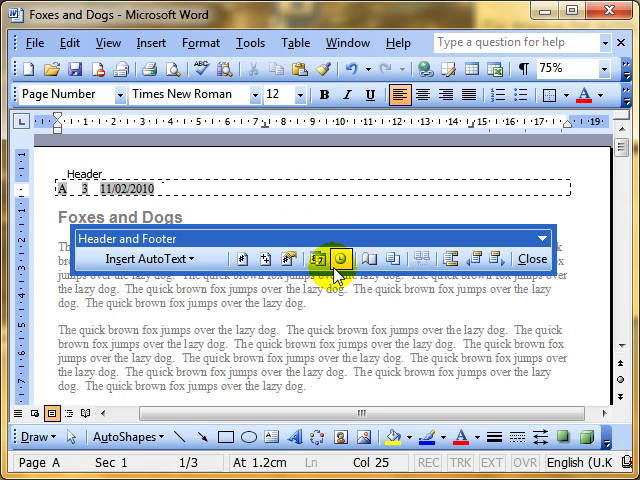
pyautogui.click(338, 258)
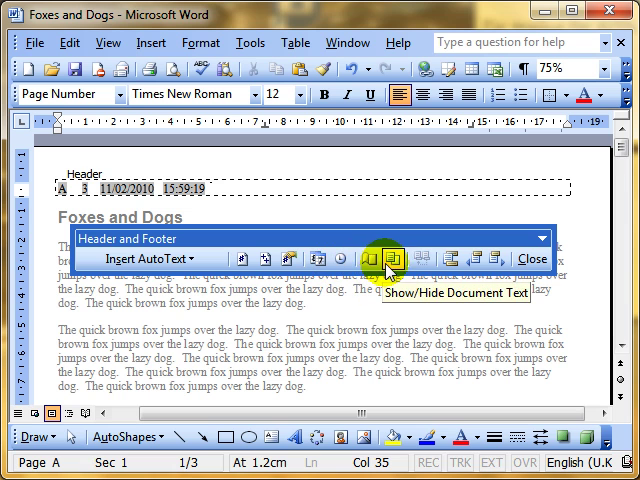
pyautogui.click(390, 259)
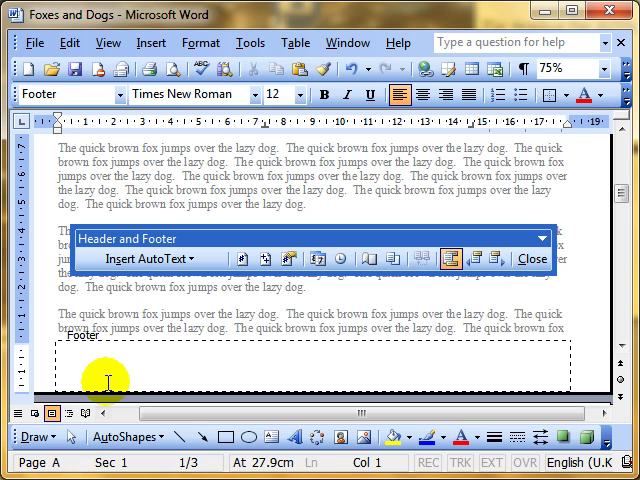
# Write 'Page number 1 of 3' with page fields and format numbers as 1, 2, 3
pyautogui.write('Page number')
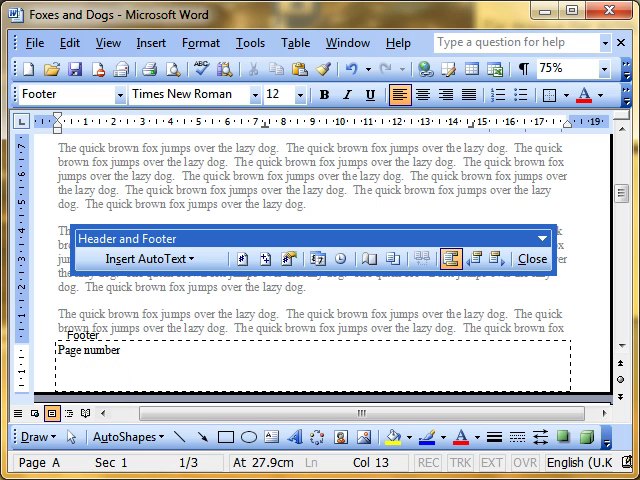
pyautogui.moveTo(241, 258)
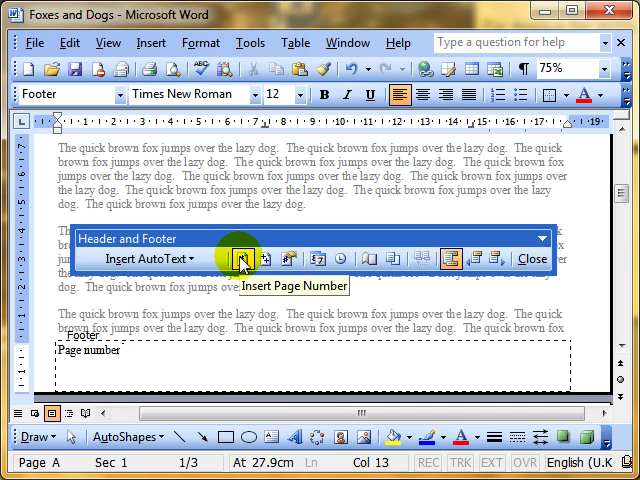
pyautogui.click(242, 258)
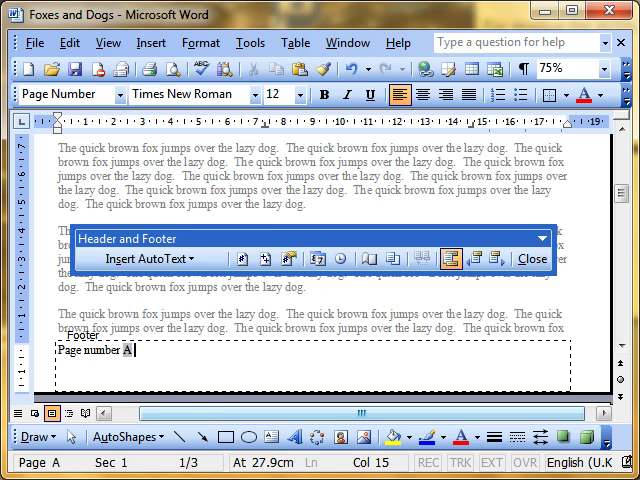
pyautogui.click(290, 258)
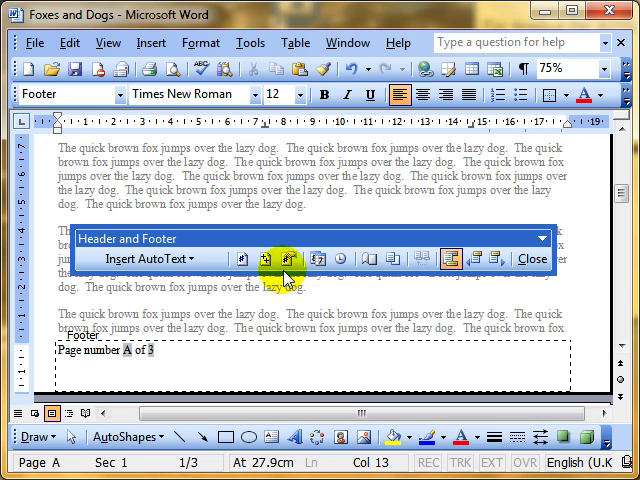
pyautogui.moveTo(291, 258)
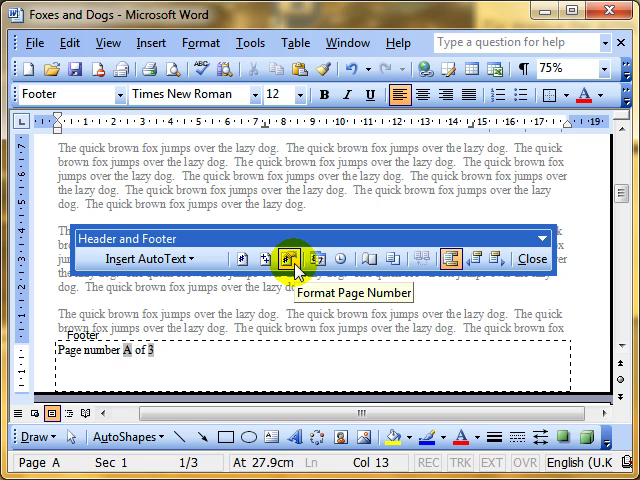
pyautogui.click(296, 259)
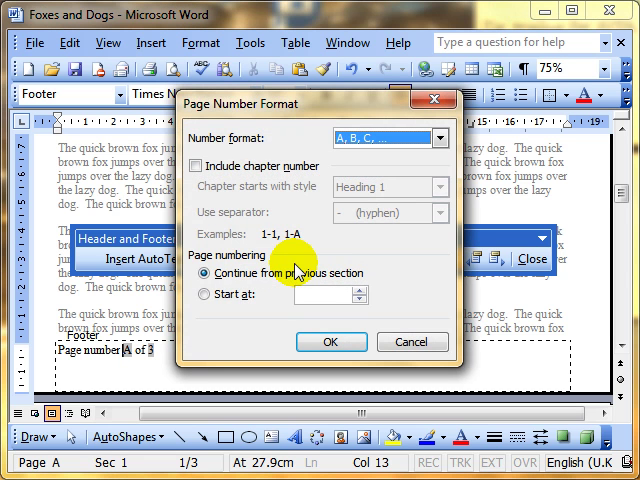
pyautogui.click(440, 138)
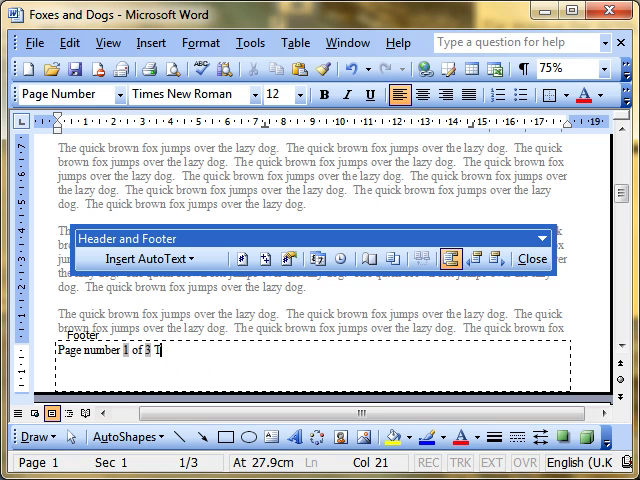
# Add 'Today's date is' with a date field and 'the current time' with a time field
pyautogui.write('Today')
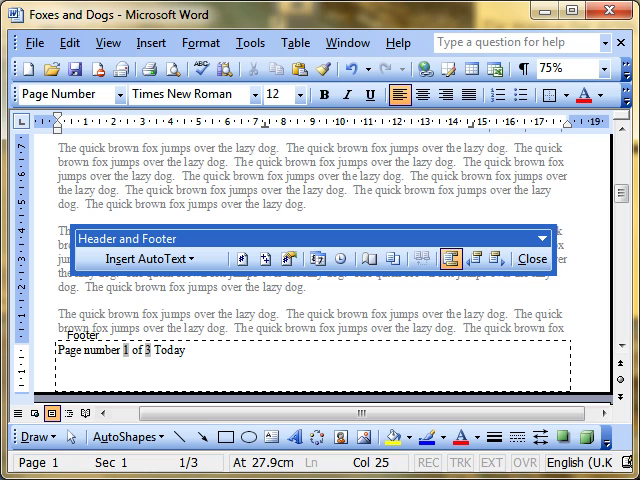
pyautogui.write("'s date is")
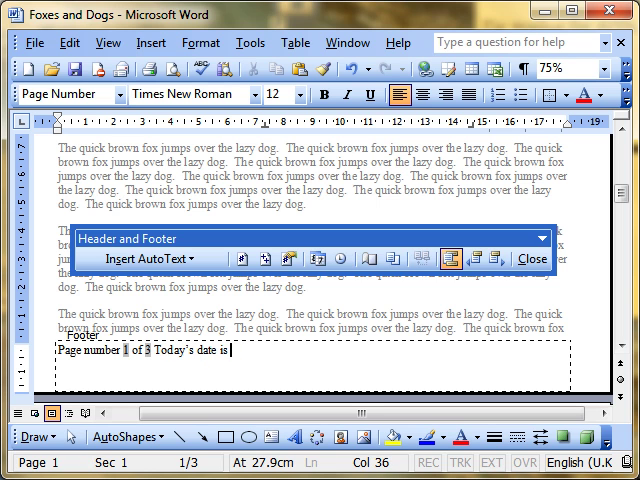
pyautogui.moveTo(325, 259)
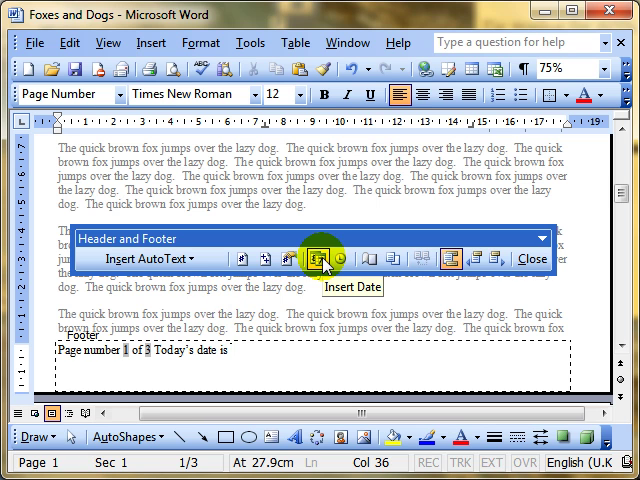
pyautogui.click(322, 259)
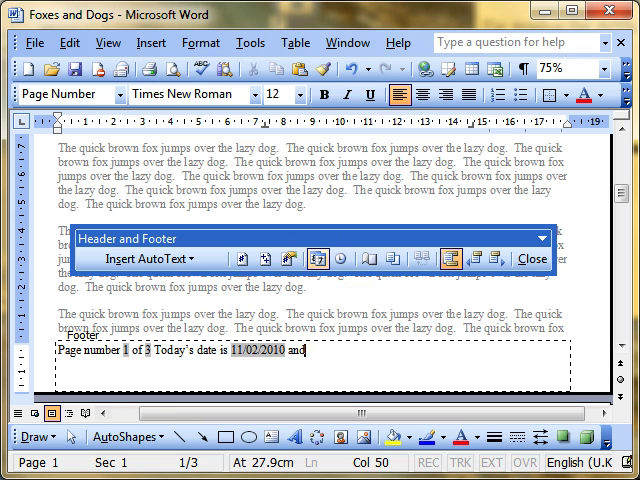
pyautogui.write('the current time is')
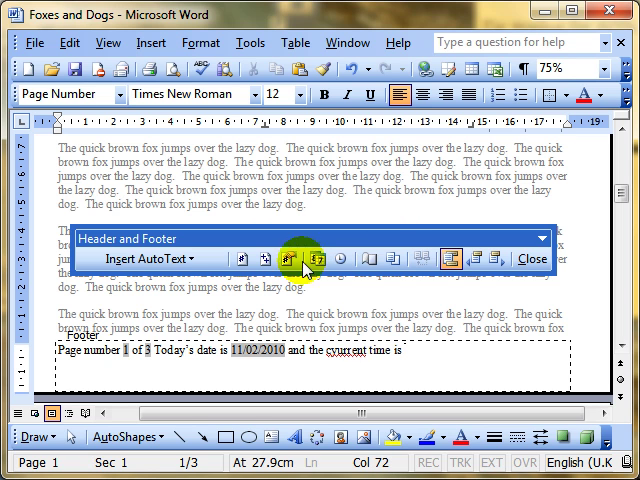
pyautogui.click(347, 259)
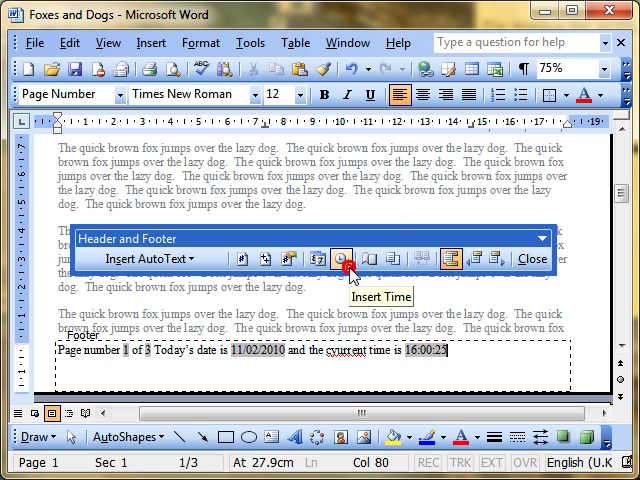
pyautogui.click(351, 259)
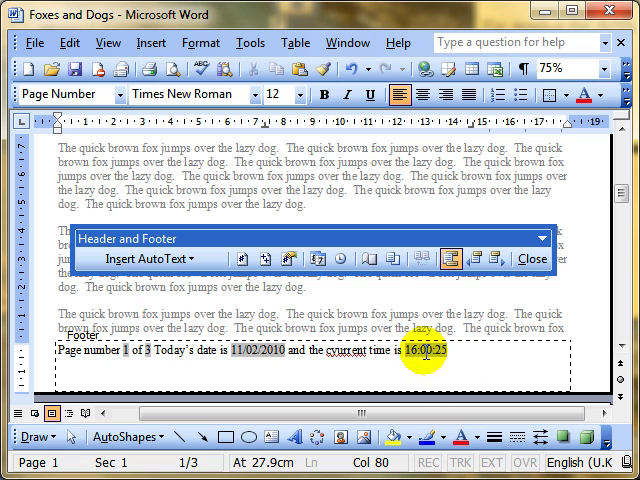
pyautogui.moveTo(452, 357)
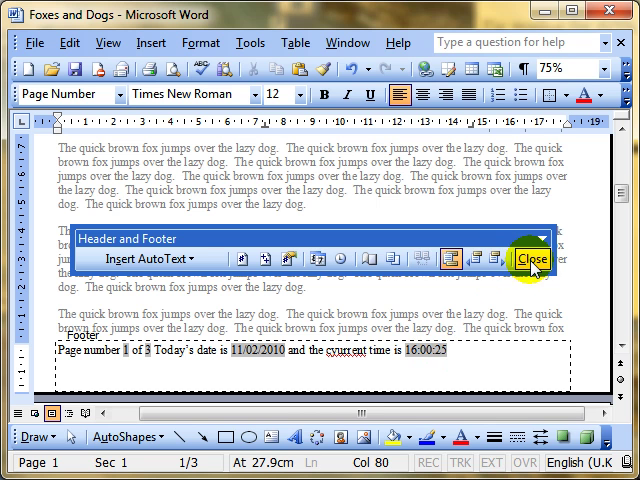
# Close header and footer editing and scroll down to check the footer on the page
pyautogui.click(531, 259)
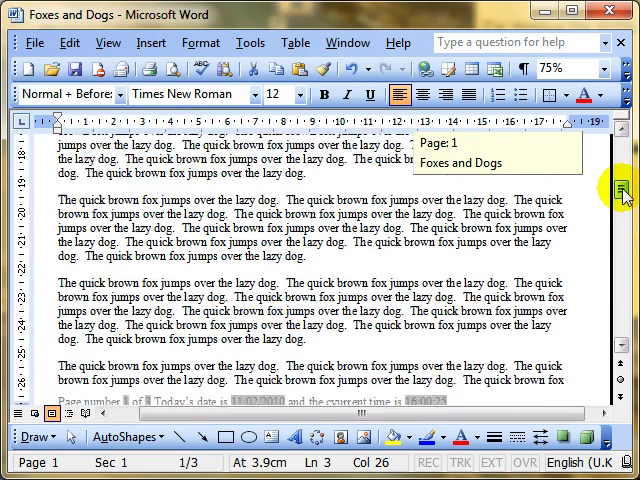
pyautogui.scroll(-3)
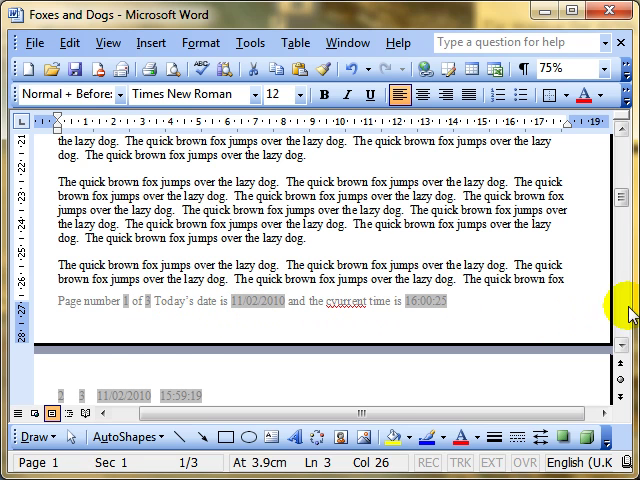
pyautogui.scroll(-3)
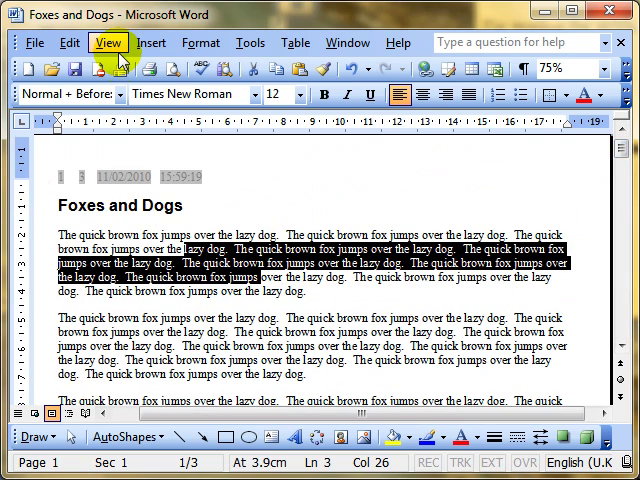
pyautogui.click(104, 42)
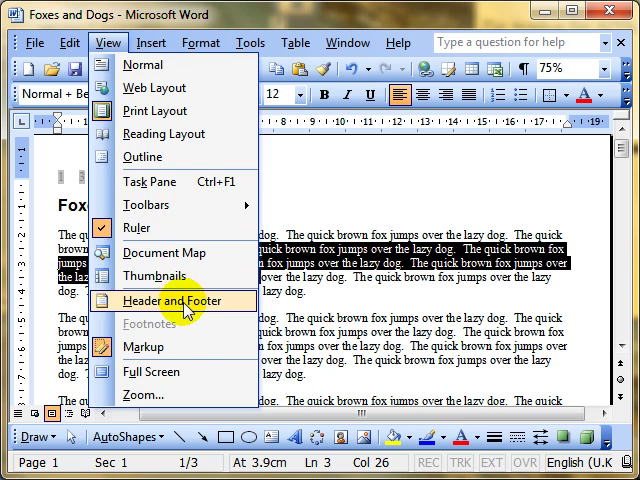
pyautogui.click(172, 300)
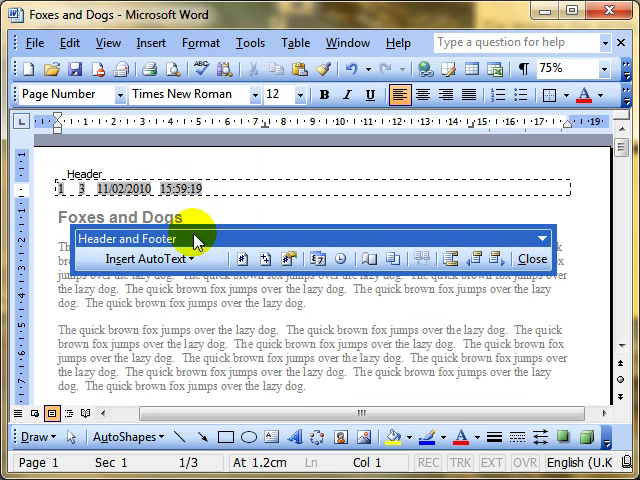
pyautogui.moveTo(325, 258)
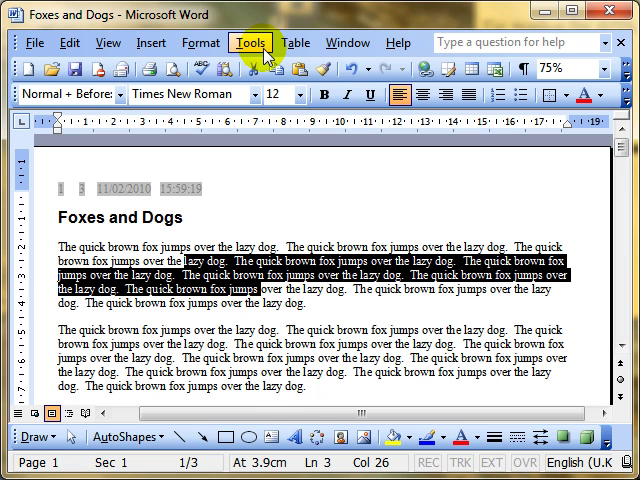
# In Tools > Options View settings, keep Field shading on Always and confirm with OK
pyautogui.click(250, 42)
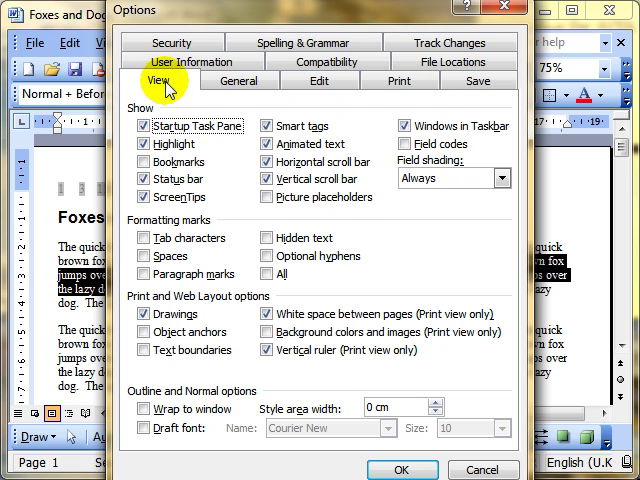
pyautogui.moveTo(448, 172)
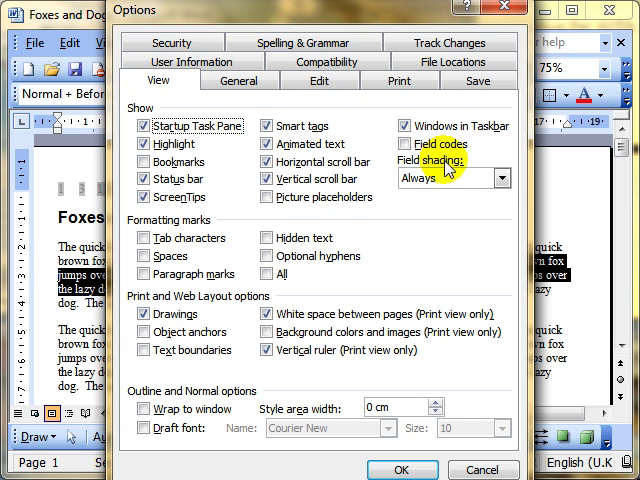
pyautogui.click(504, 178)
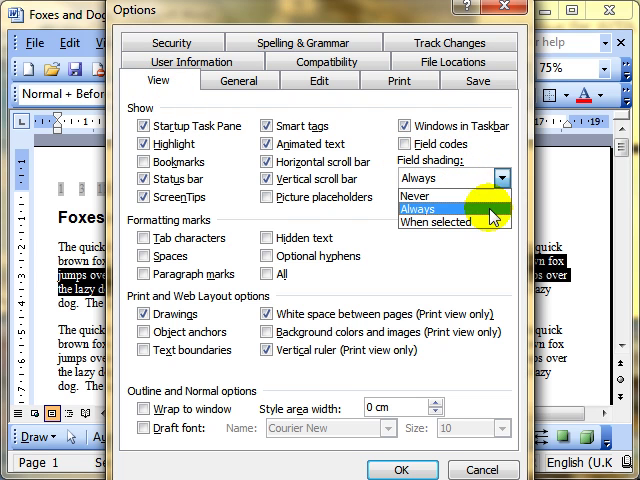
pyautogui.click(452, 222)
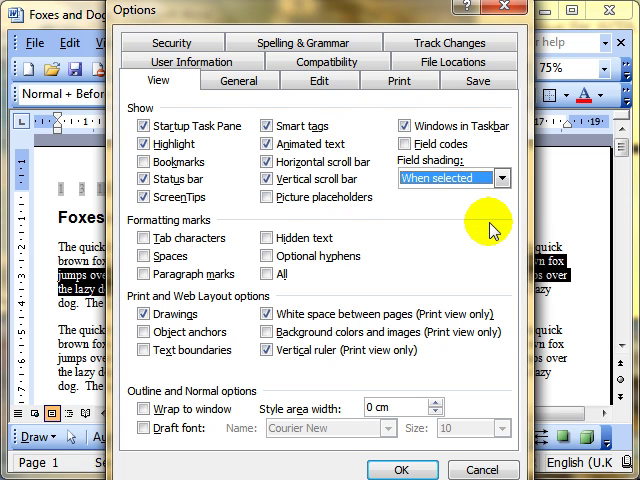
pyautogui.click(503, 178)
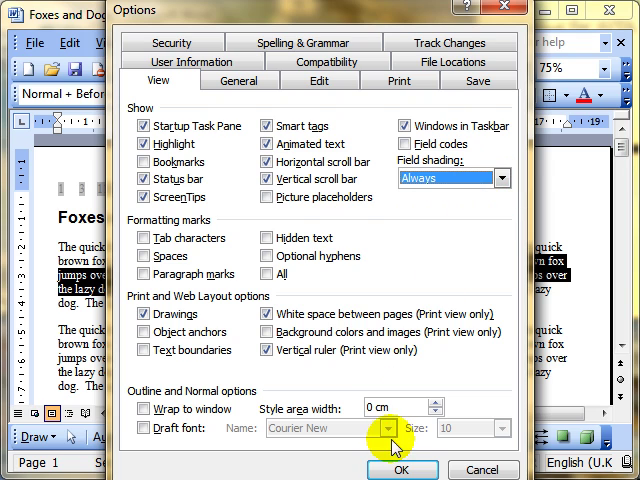
pyautogui.click(411, 465)
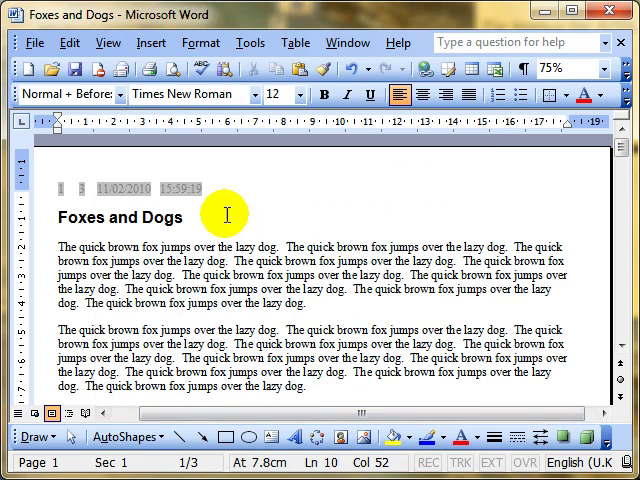
pyautogui.moveTo(312, 210)
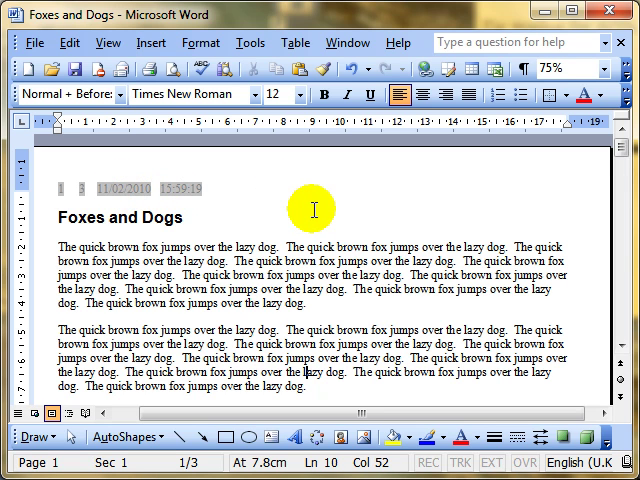